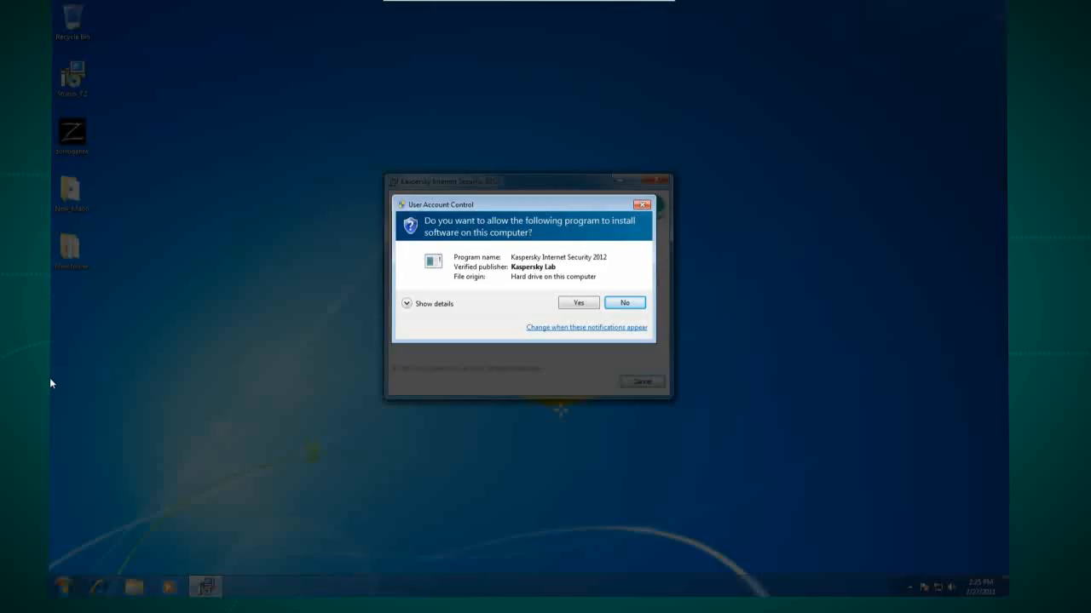
Allow the installer through User Account Control and finish the activation wizard.
click(577, 303)
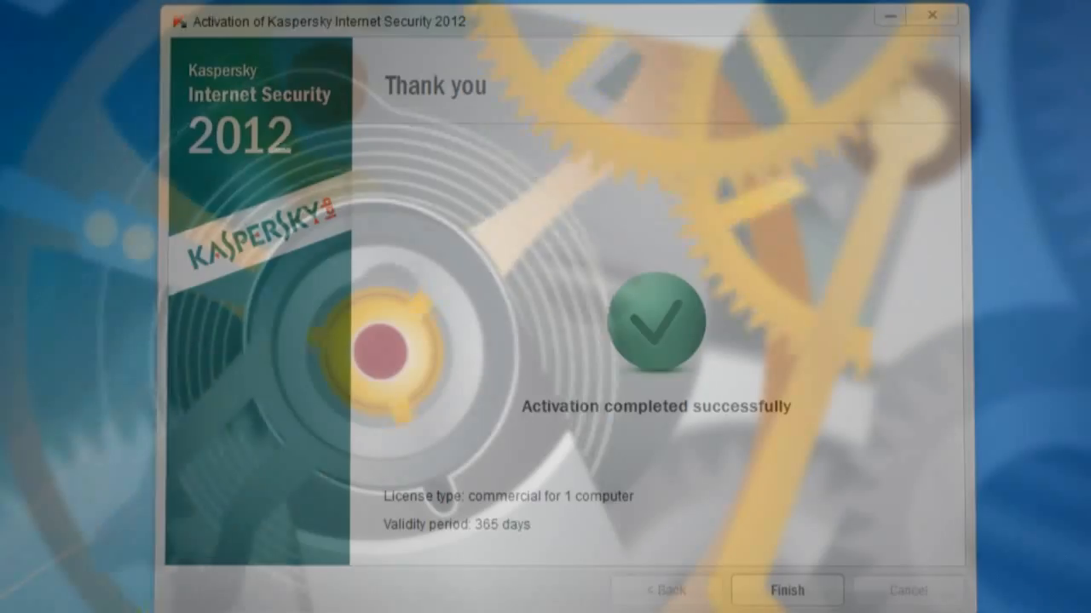
click(787, 590)
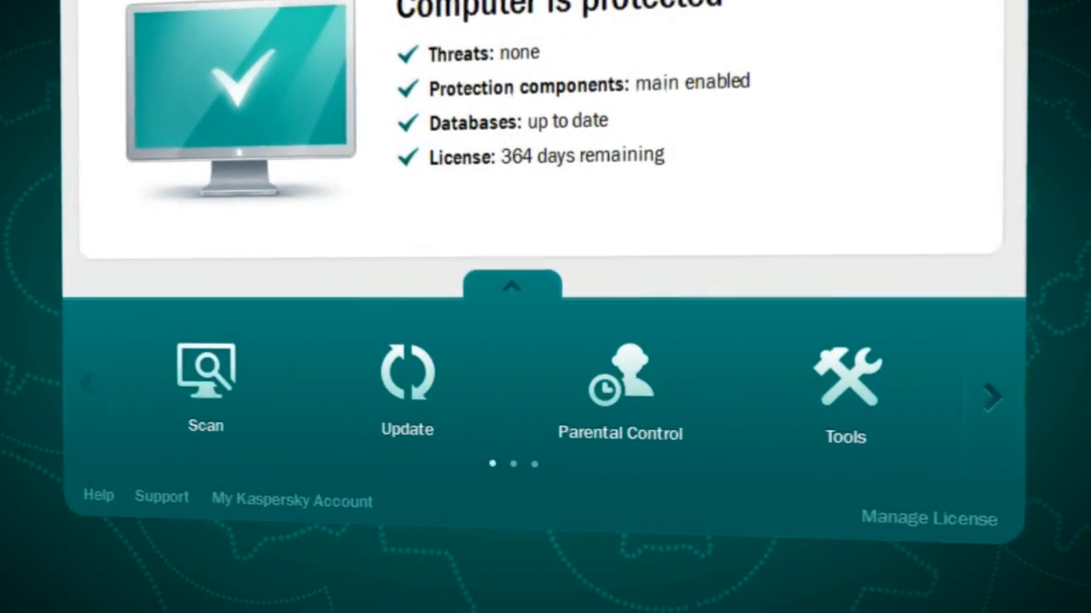
Expand the tools carousel to show every tool, then search the settings for 'firewall'.
click(992, 397)
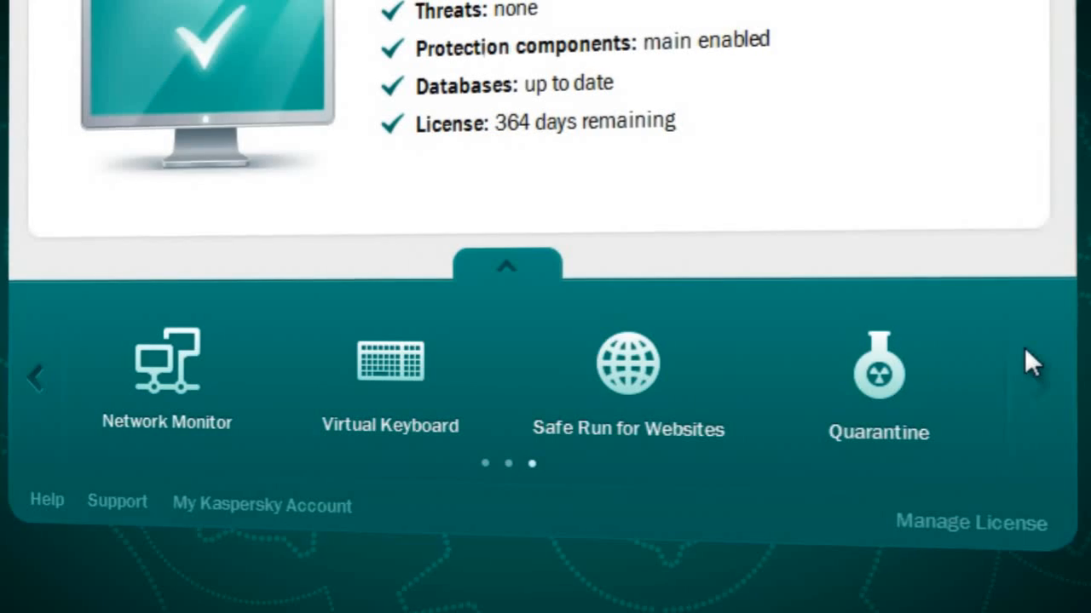
click(37, 378)
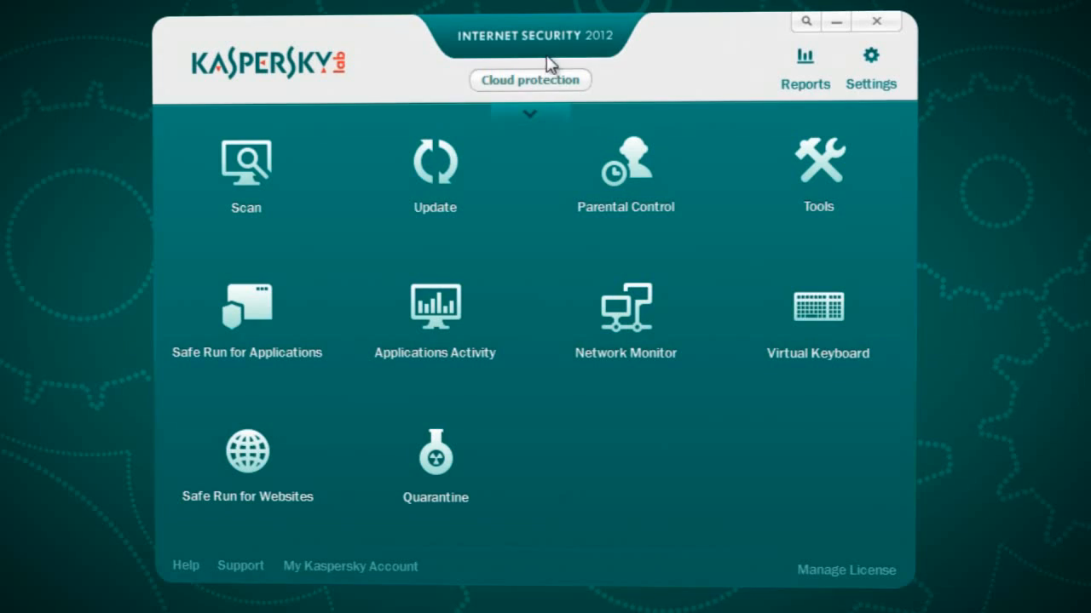
click(528, 115)
text(firewall)
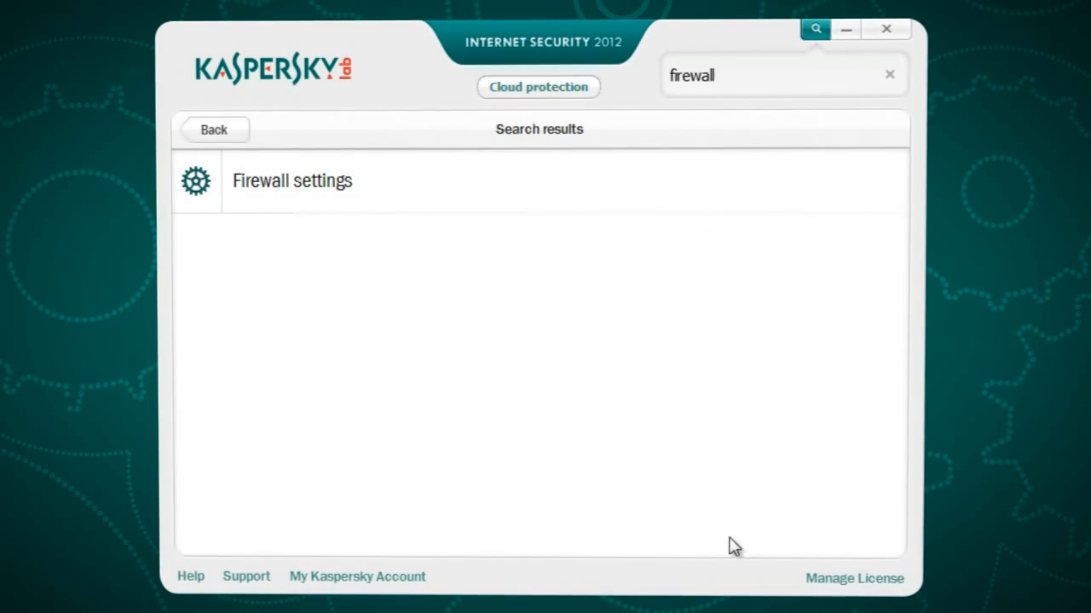
Replace the settings search term with 'paren'.
double_click(700, 72)
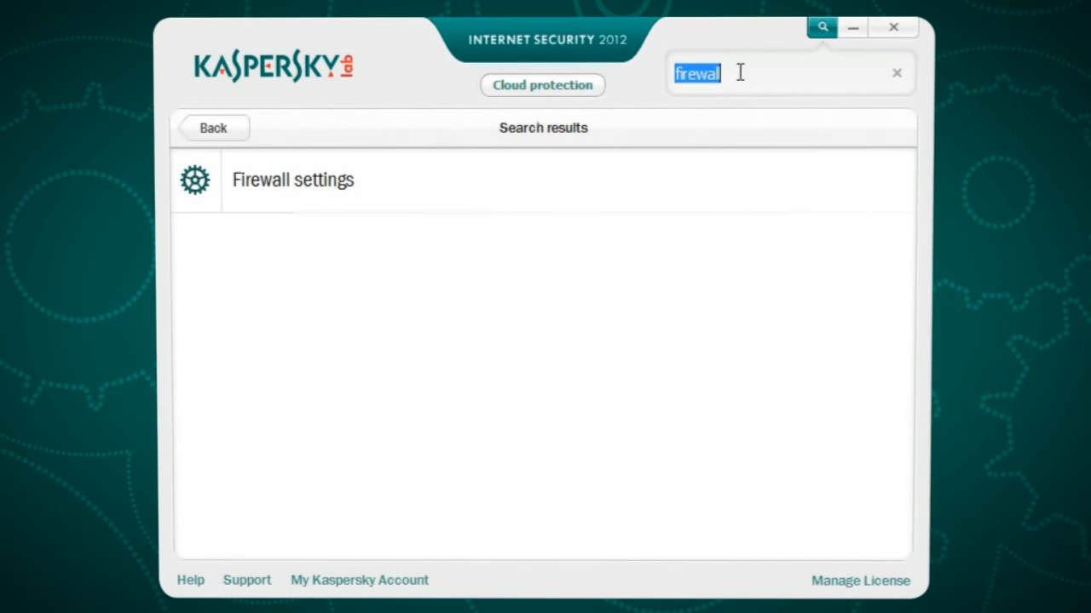
text(paren)
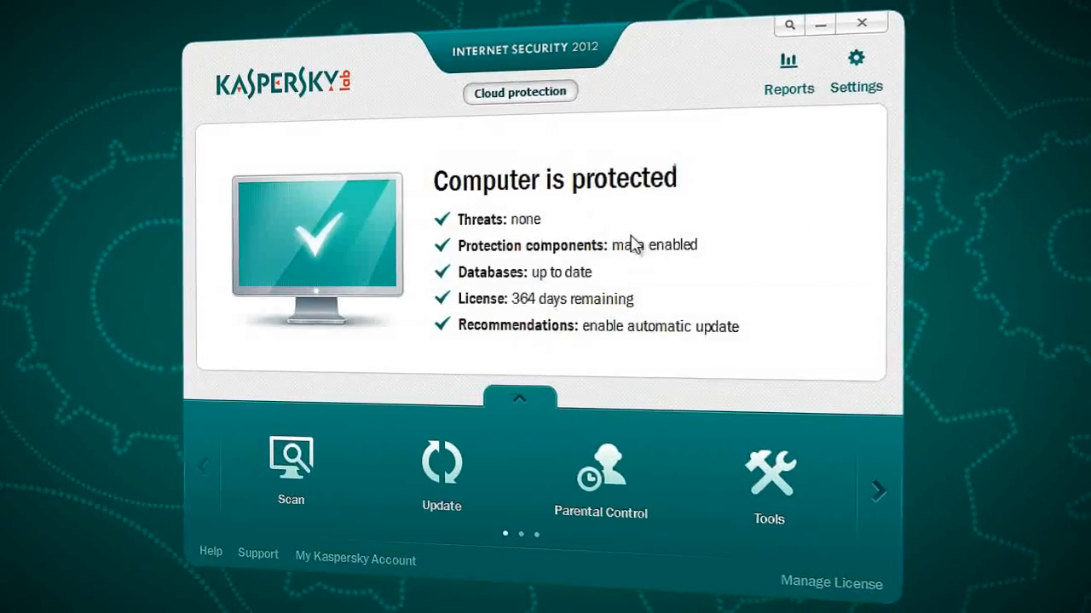
click(519, 92)
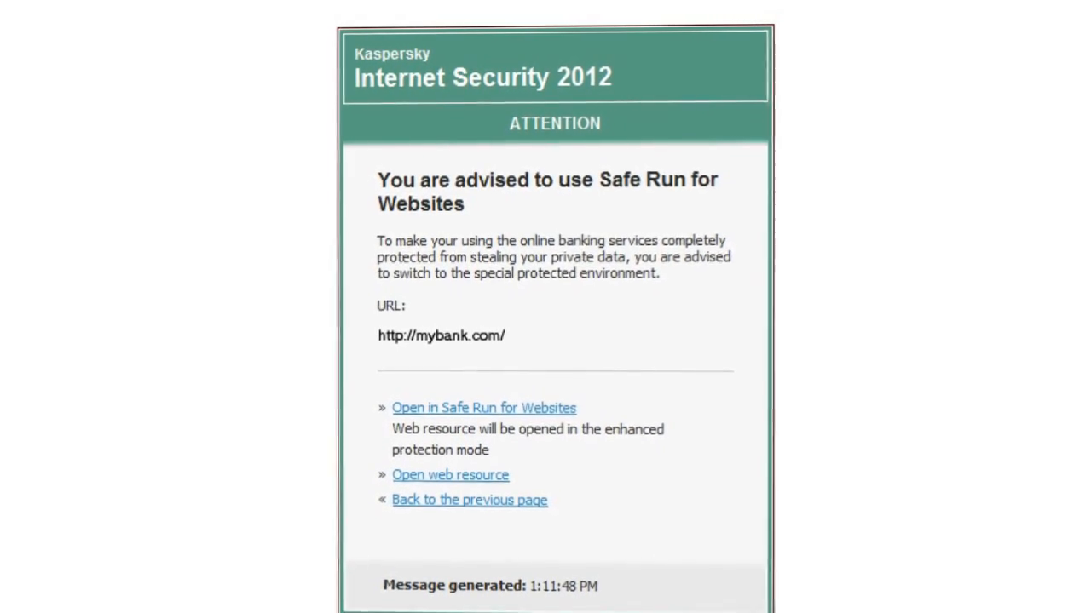
Choose 'Open in Safe Run for Websites' in the attention notice for the banking site.
click(450, 474)
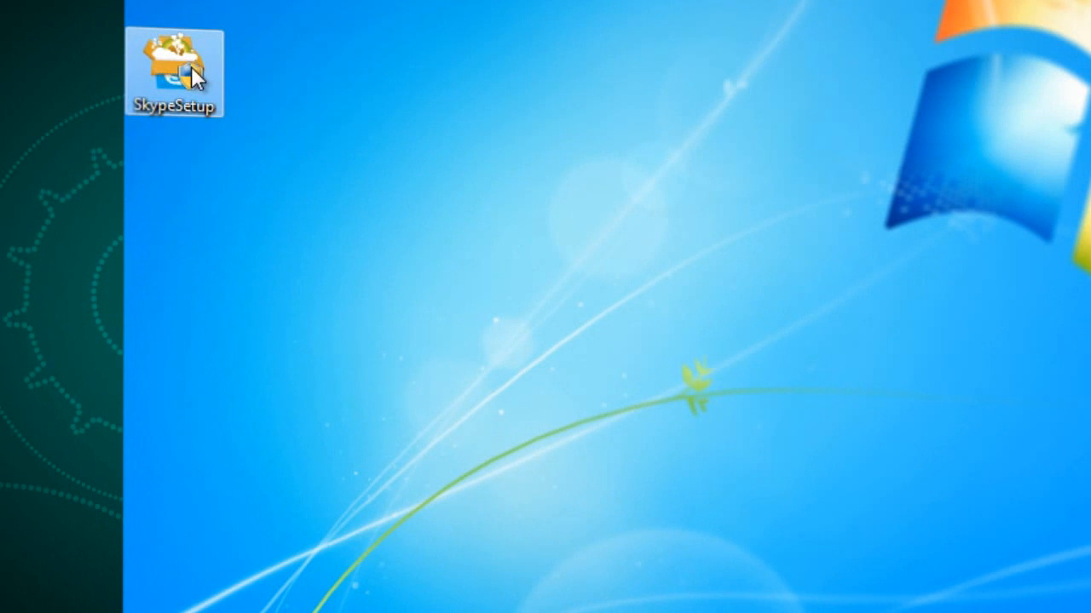
Check the SkypeSetup installer's reputation in KSN from its desktop context menu.
right_click(193, 68)
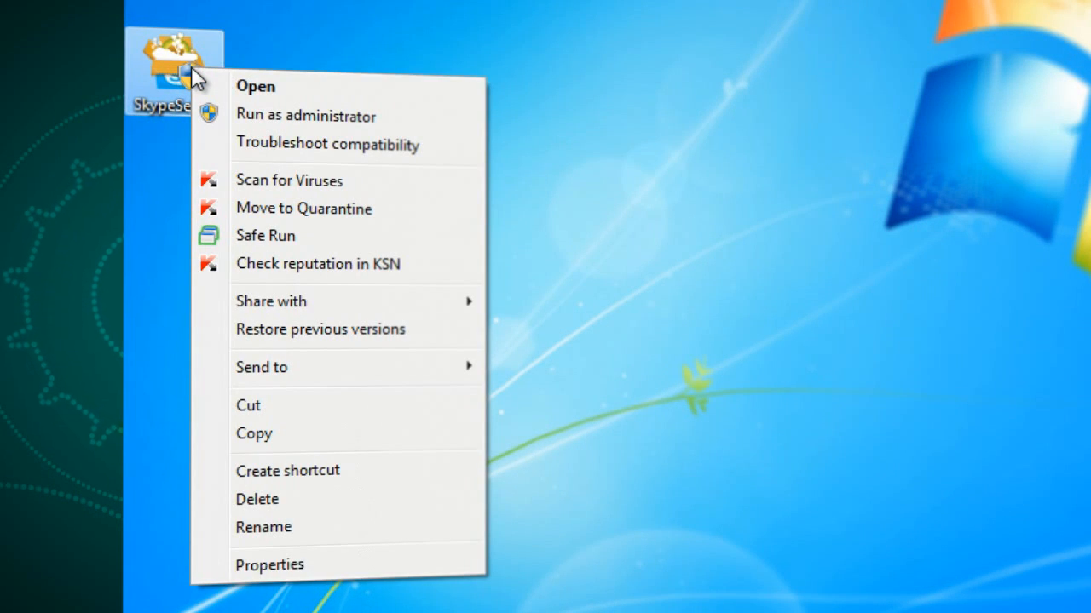
mouse_move(276, 236)
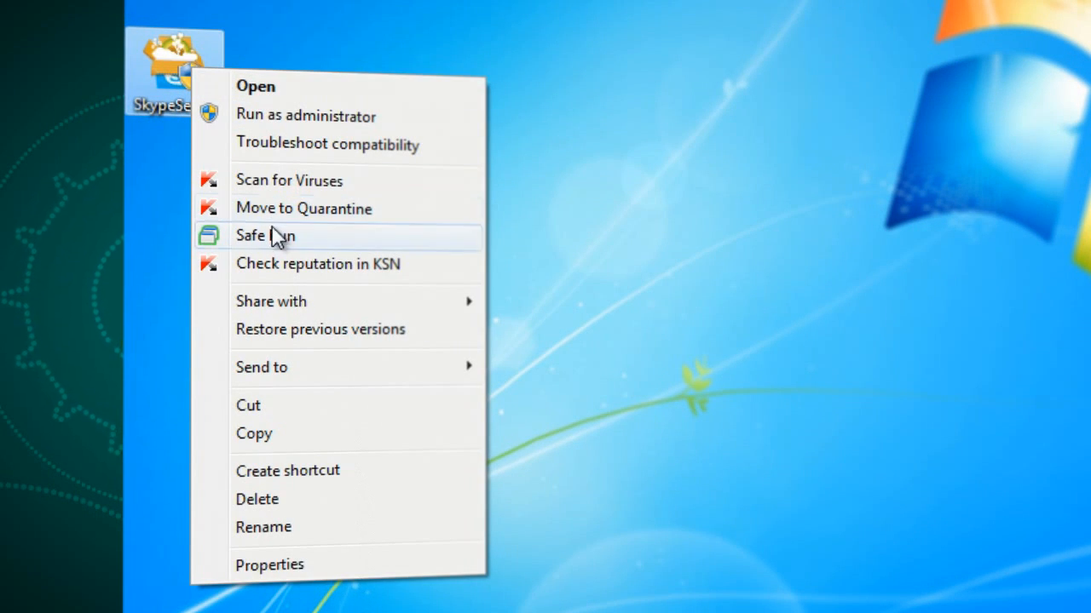
click(317, 265)
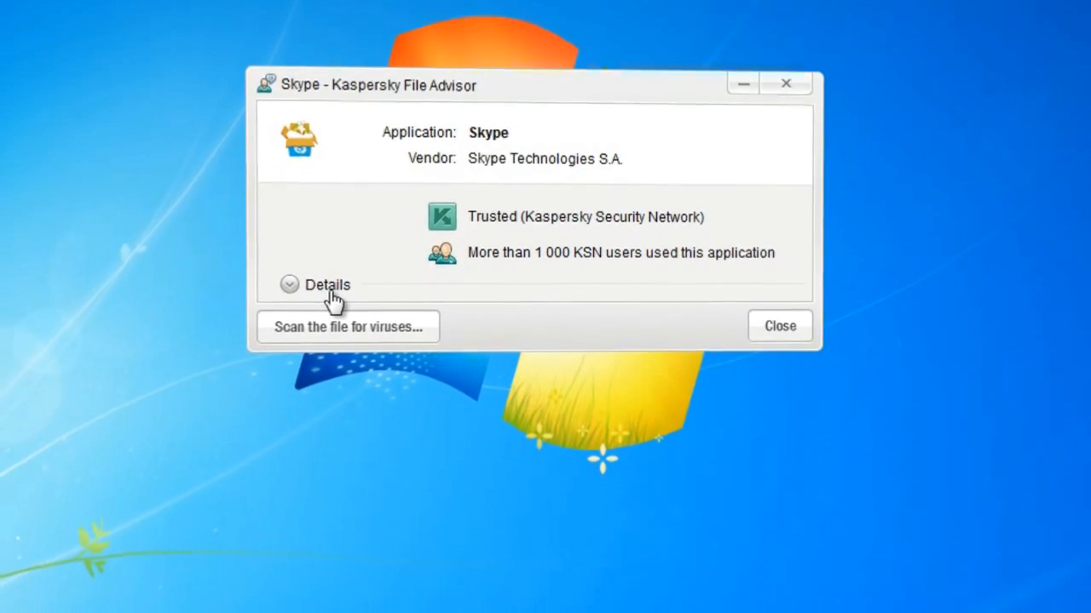
Show the detailed File Advisor report for the Skype installer.
click(293, 284)
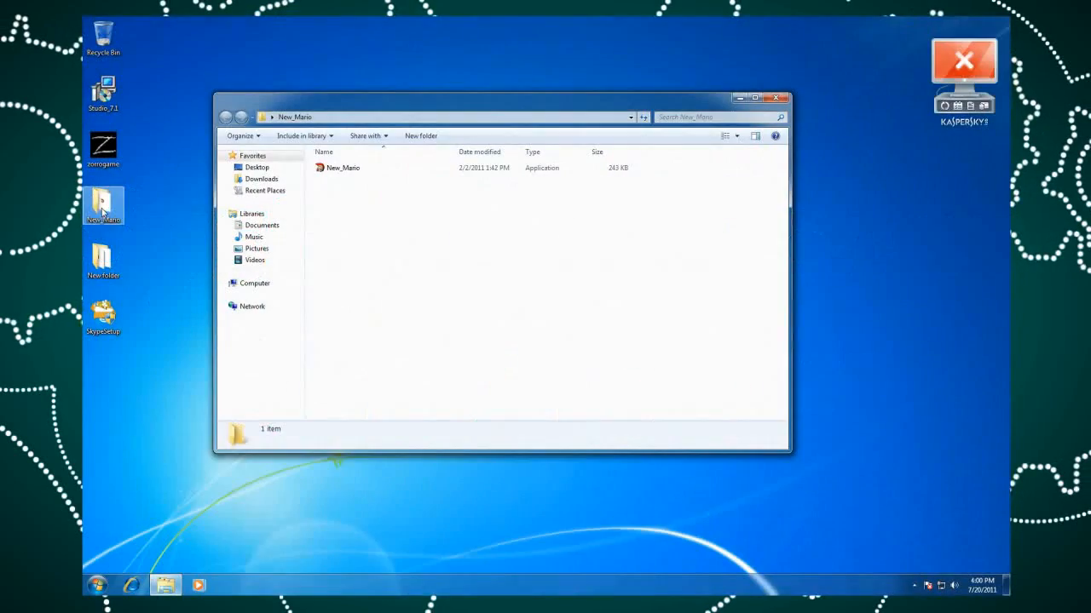
Run New_Mario.exe and roll back the malware's system changes from the File Anti-Virus alert.
double_click(338, 169)
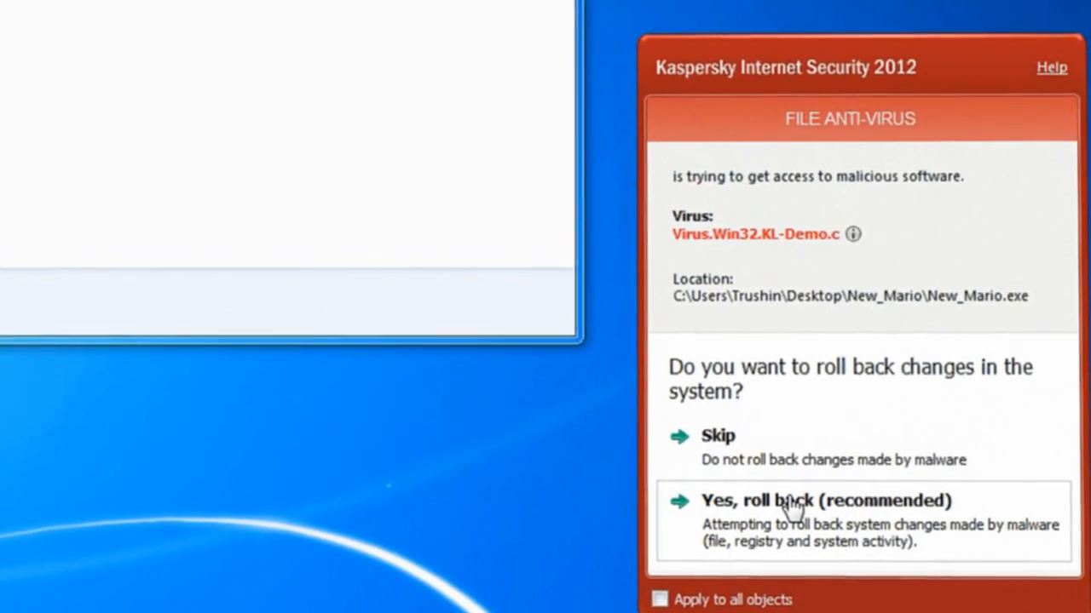
click(818, 501)
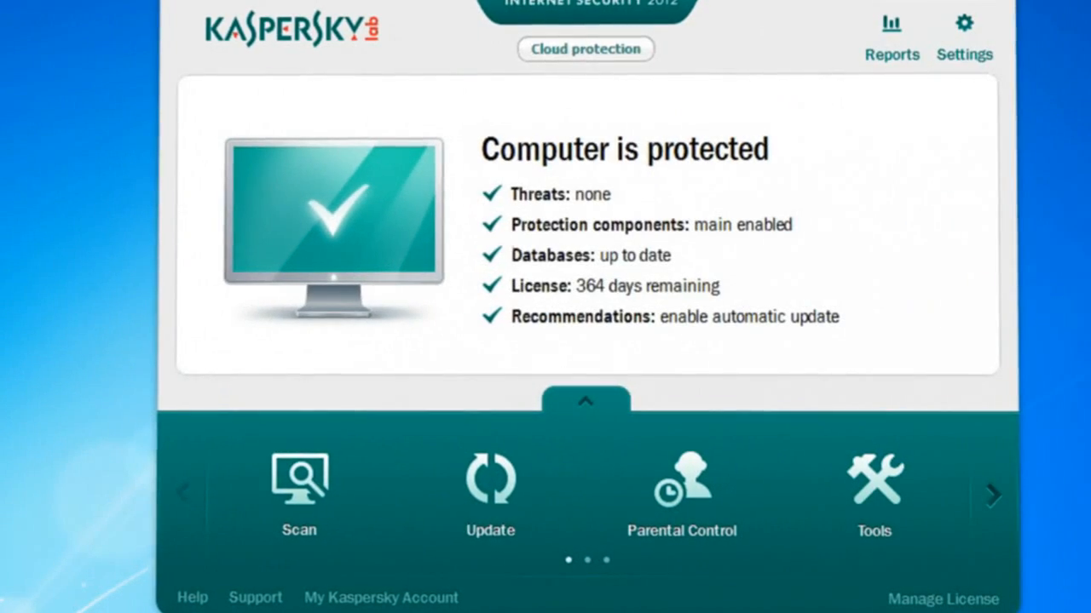